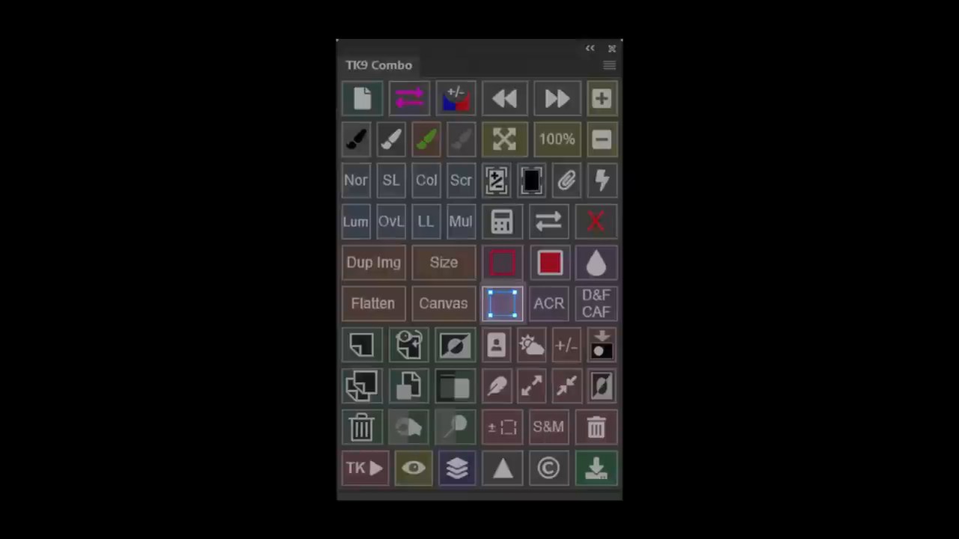
mouse_move(596, 303)
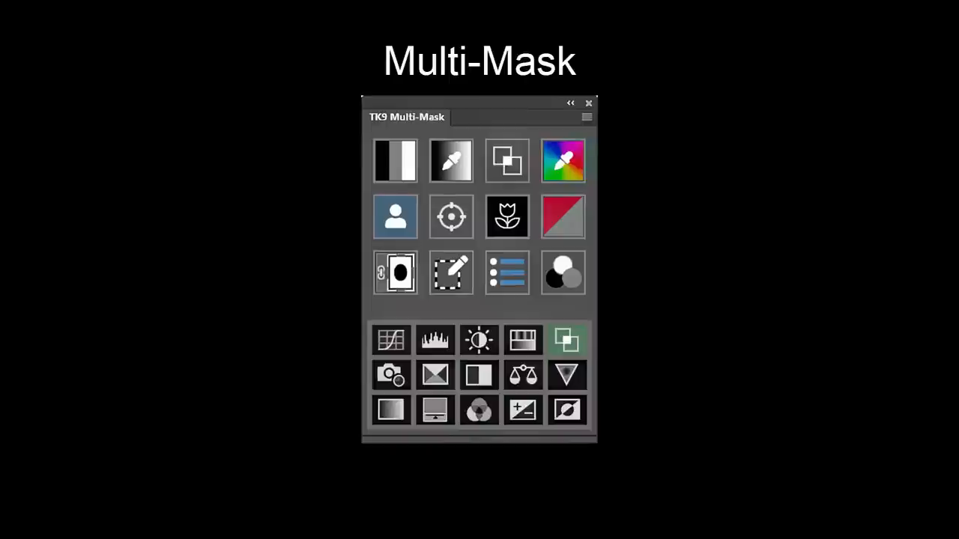
Create a mask so the adjust-mask module appears with channel choices and luminosity zone steps.
click(563, 160)
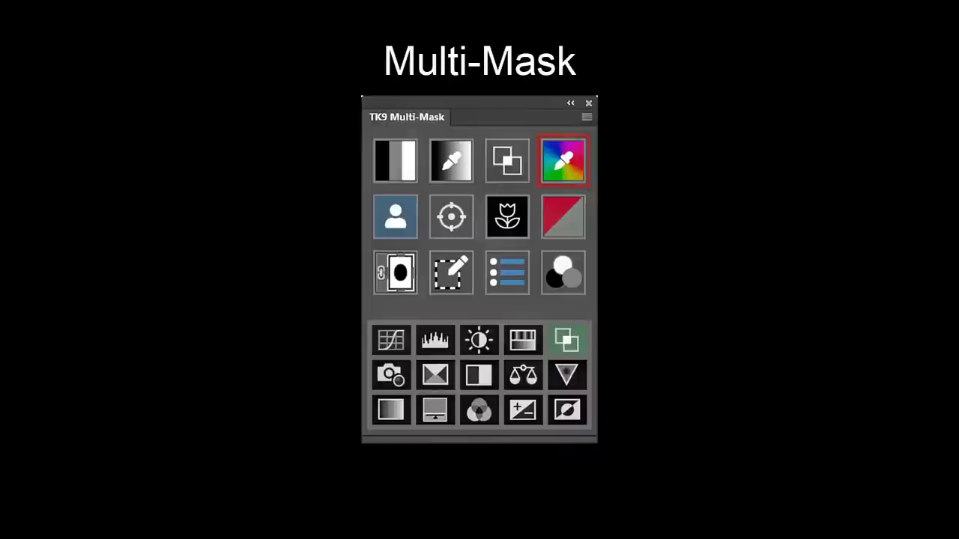
click(564, 162)
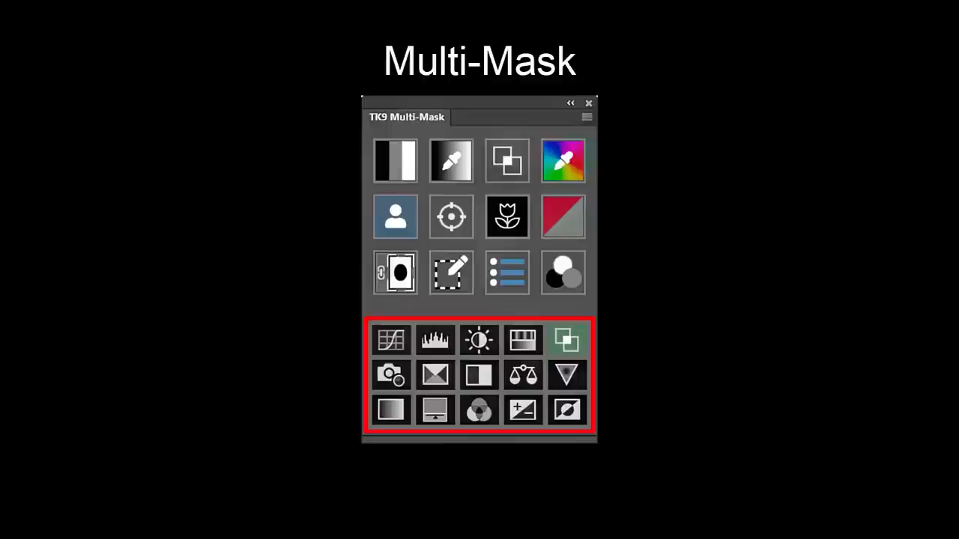
click(566, 339)
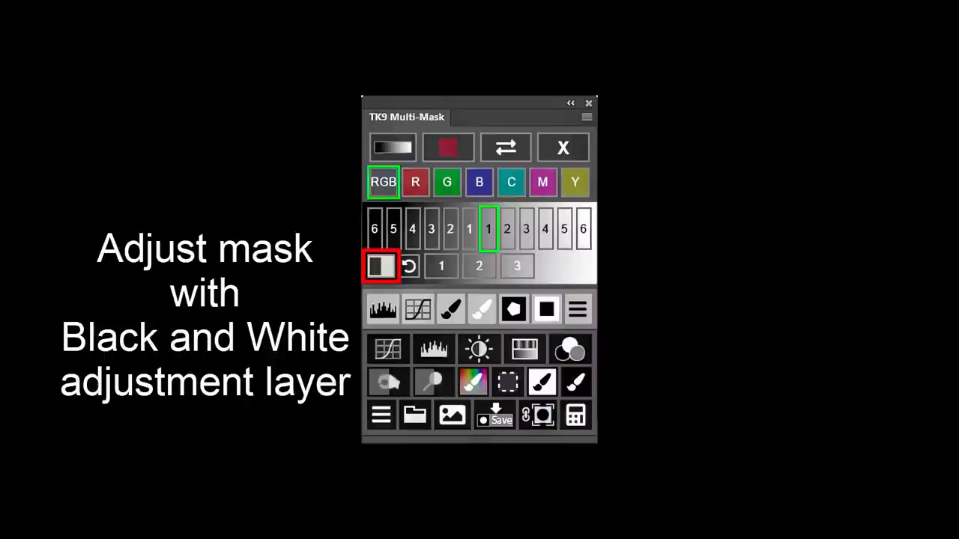
Point out the Black and White adjustment, Gradient Overlay toggle and Fill buttons.
click(393, 147)
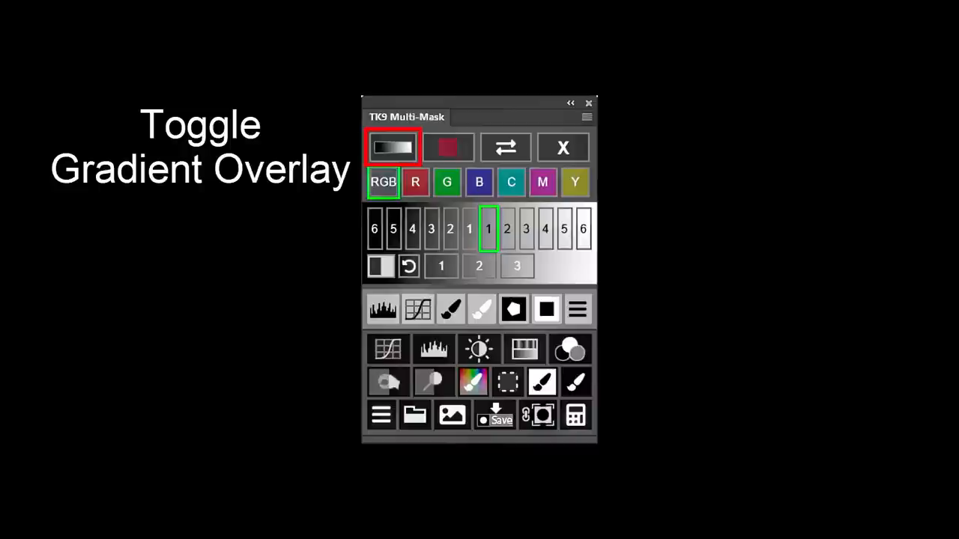
click(392, 147)
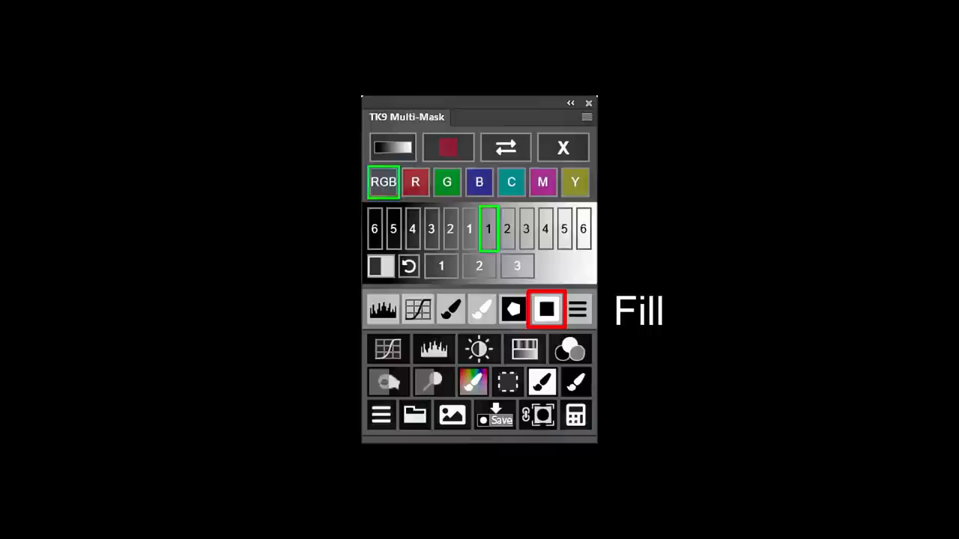
click(545, 309)
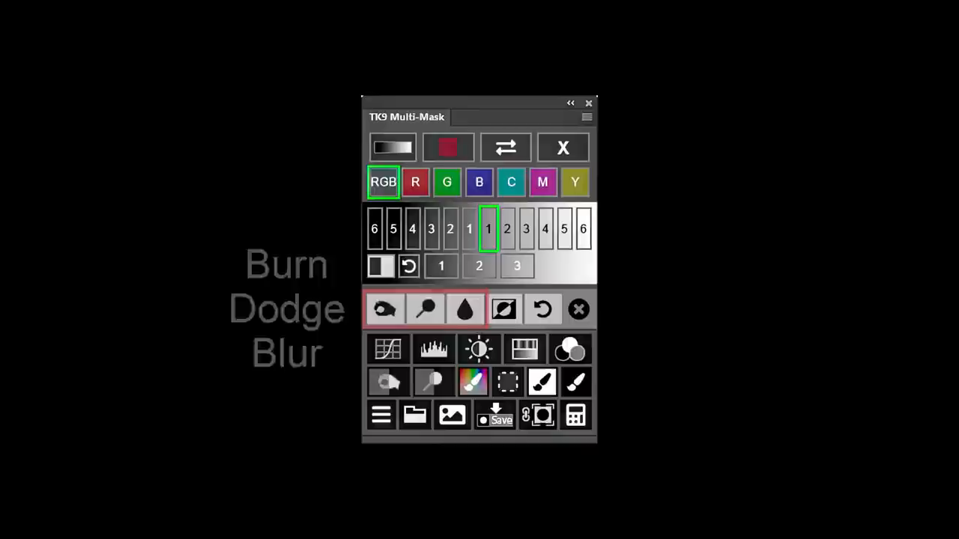
Swap the mask painting tools to the Burn, Dodge and Blur set.
click(413, 414)
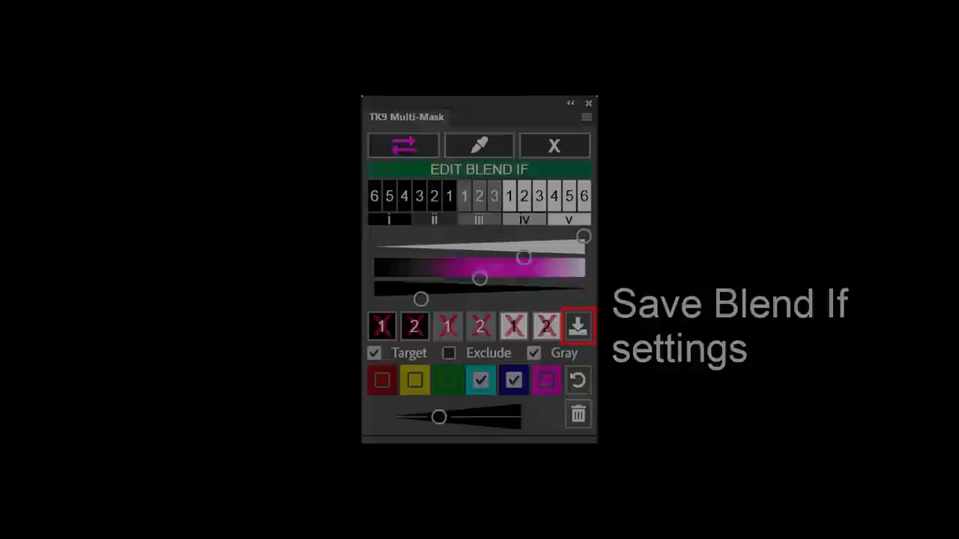
click(577, 325)
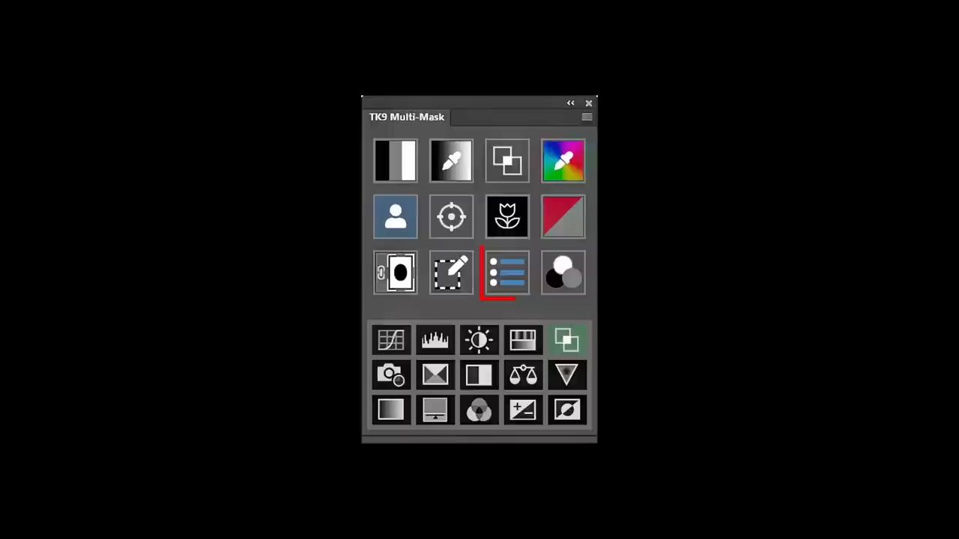
Show the Workflow Extras page with sketch, gradient and frequency separation actions.
click(506, 272)
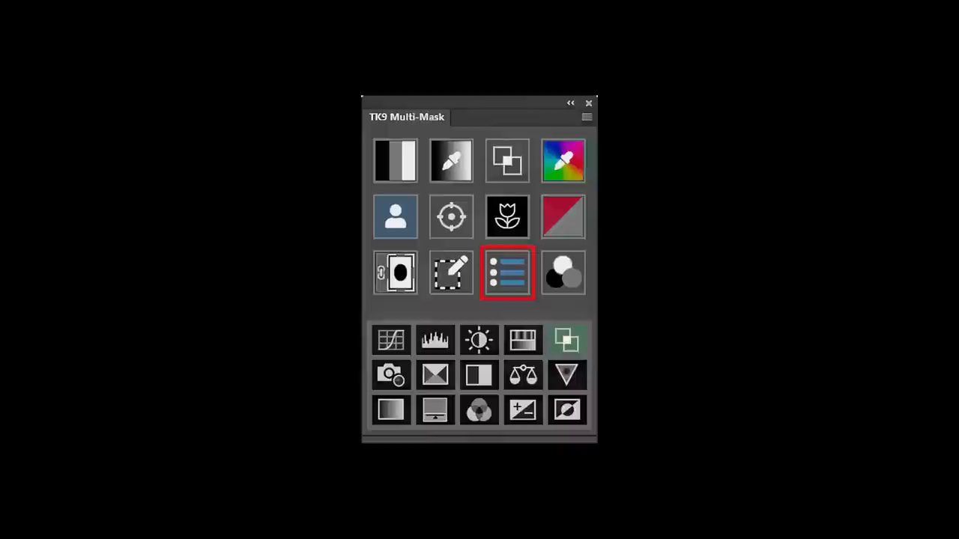
click(506, 272)
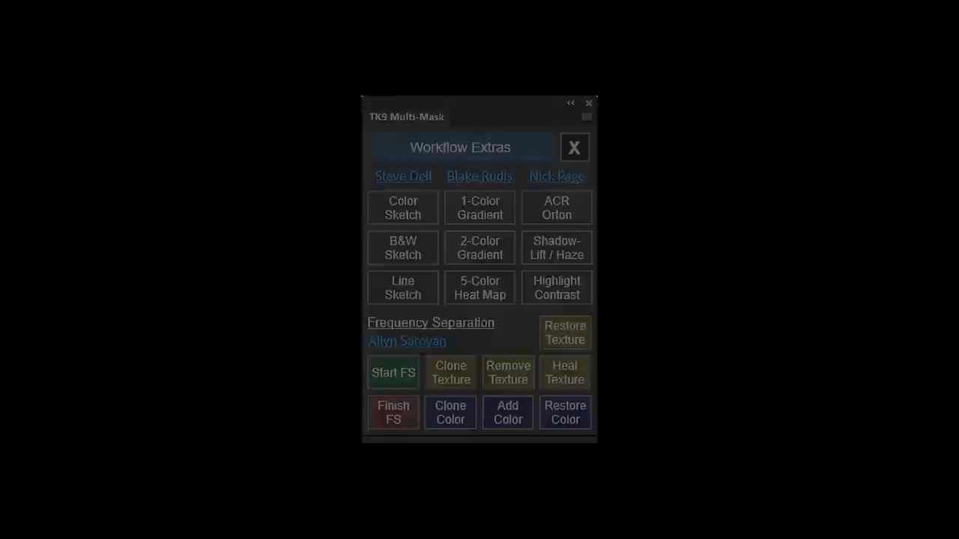
Close Workflow Extras and display the color grading wheel with its save-grade option.
click(575, 147)
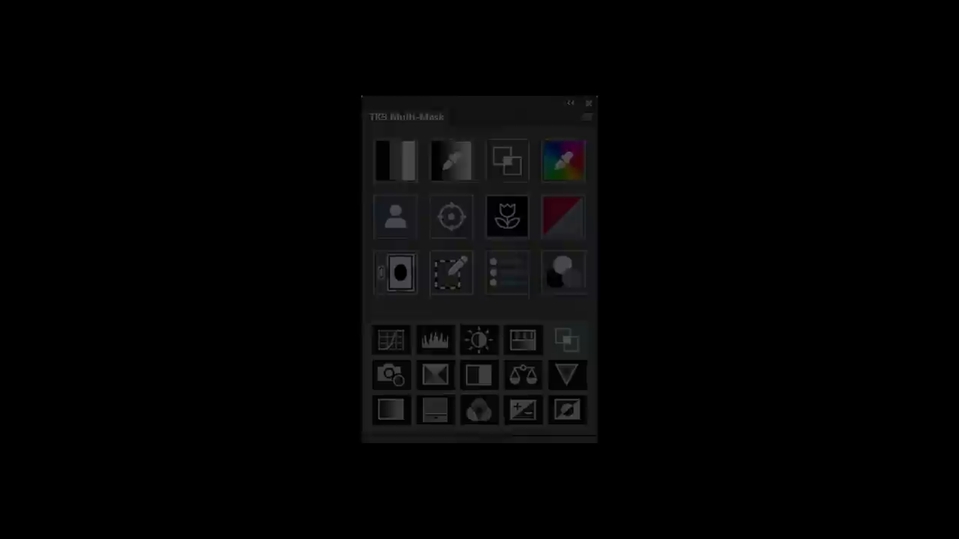
click(563, 160)
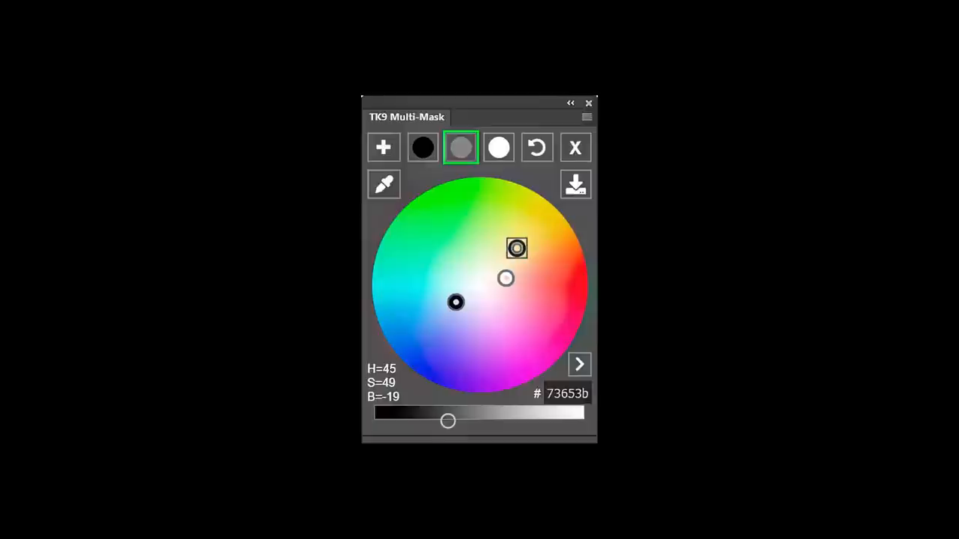
click(384, 185)
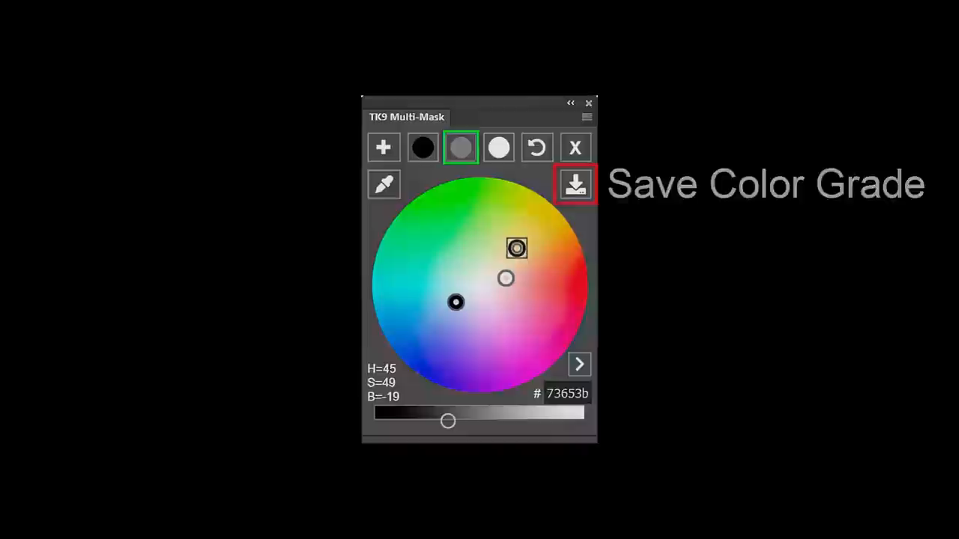
click(575, 183)
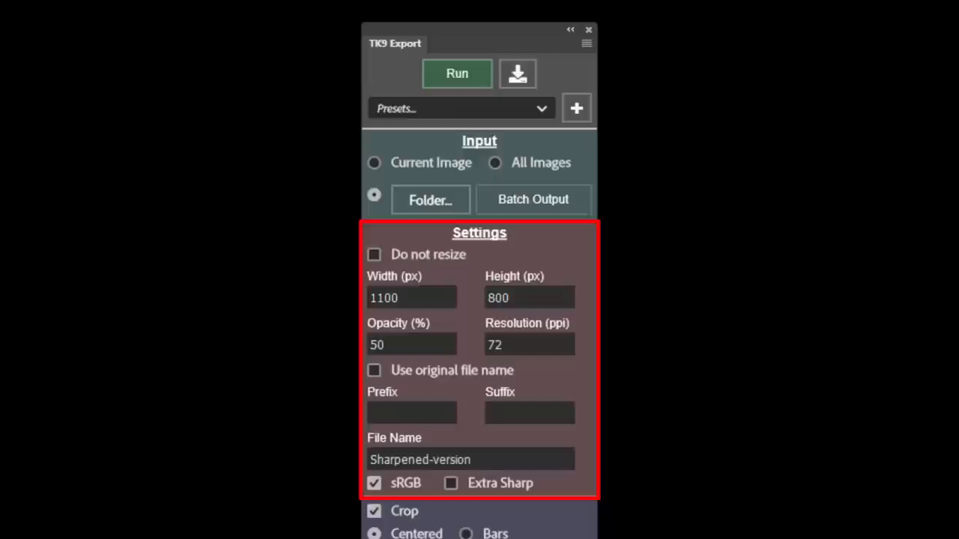
Review the Export panel's Settings, Crop, Action, Logo and Save-as-JPEG sections.
scroll(down, 3)
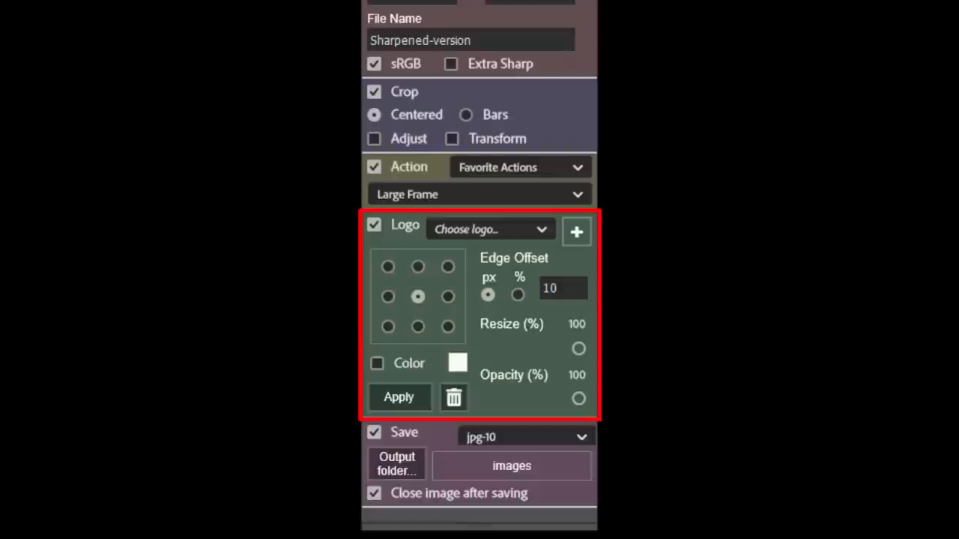
click(405, 431)
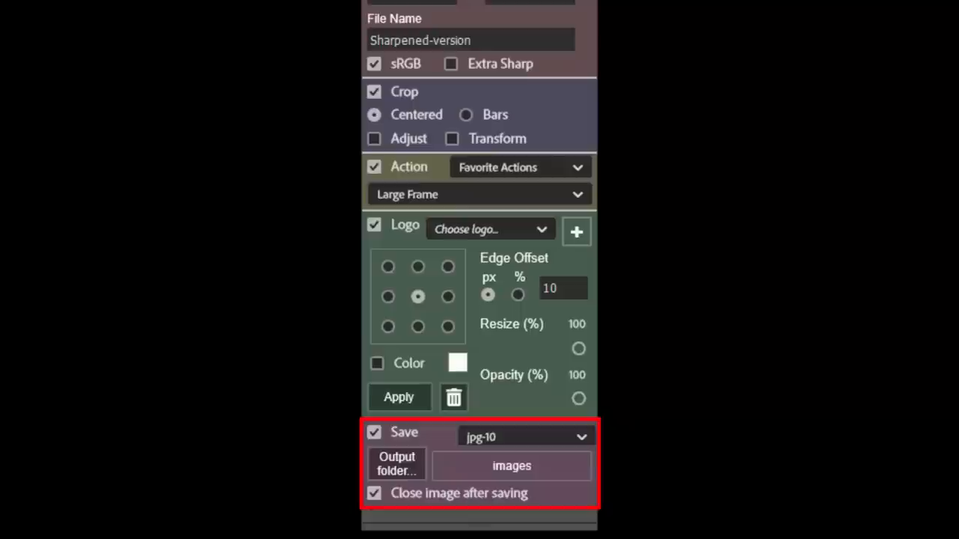